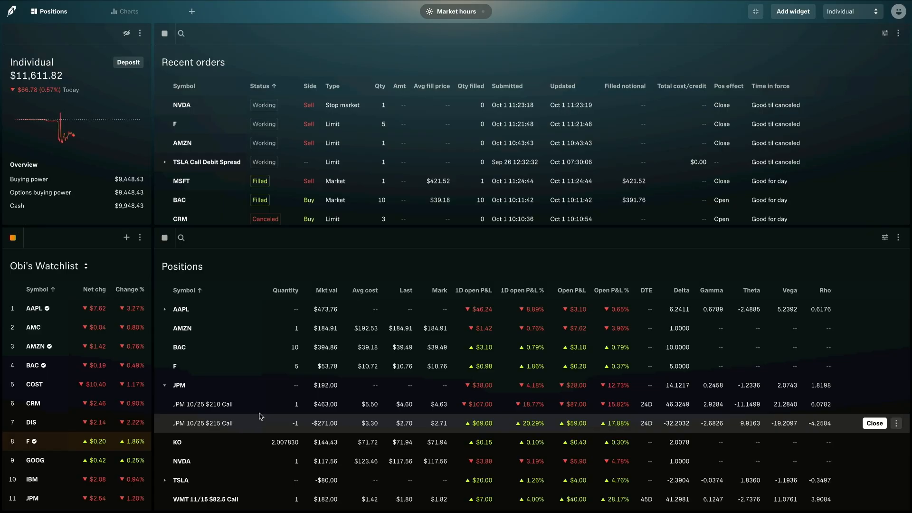
mouse_move(262, 409)
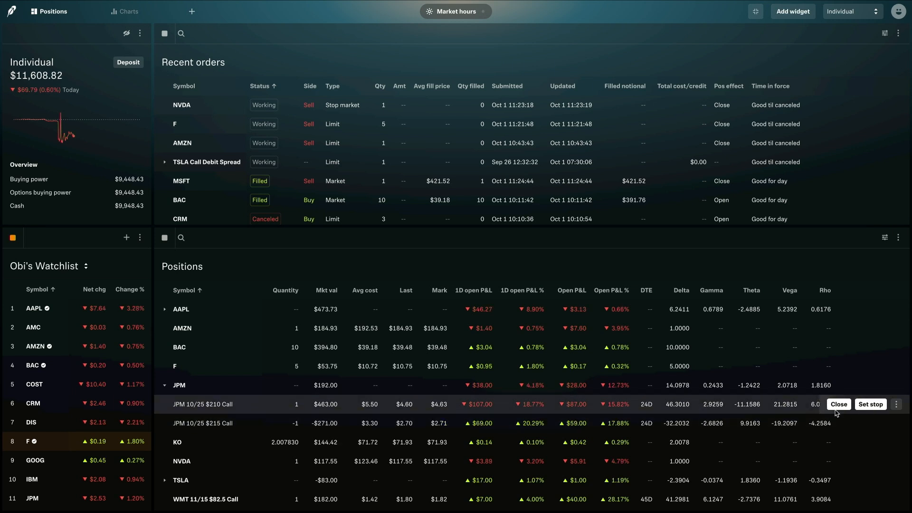
Step: Show the grouping options for the Positions list from its three-dot menu
left_click(899, 237)
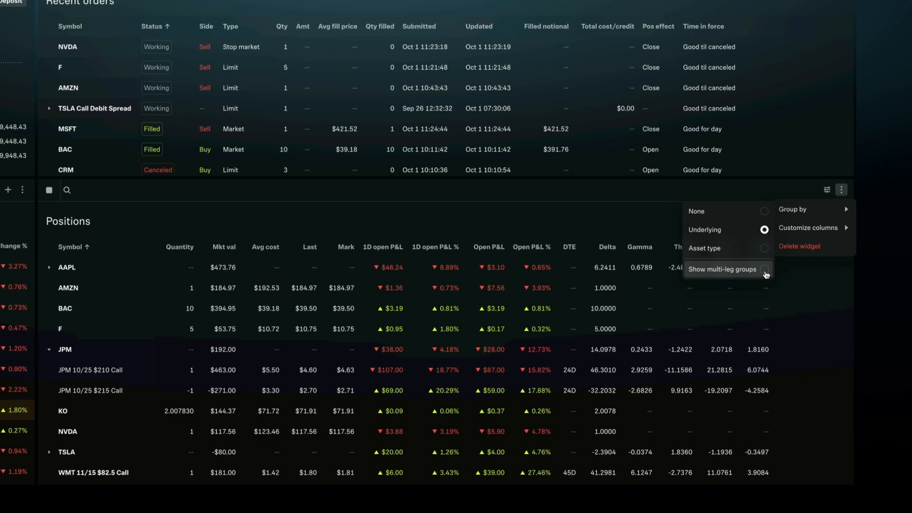
Step: Enable Show multi-leg groups so the two JPM calls become one Call Debit Spread, then start closing it
left_click(764, 270)
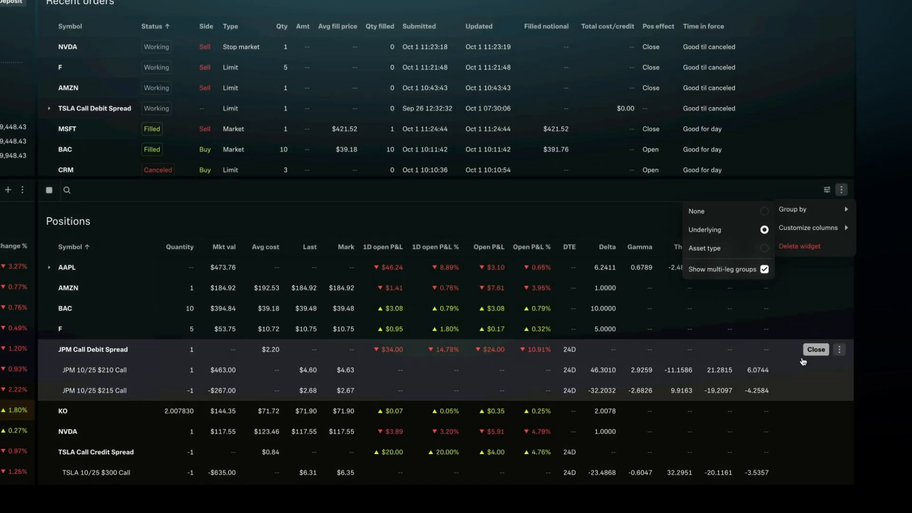
mouse_move(781, 393)
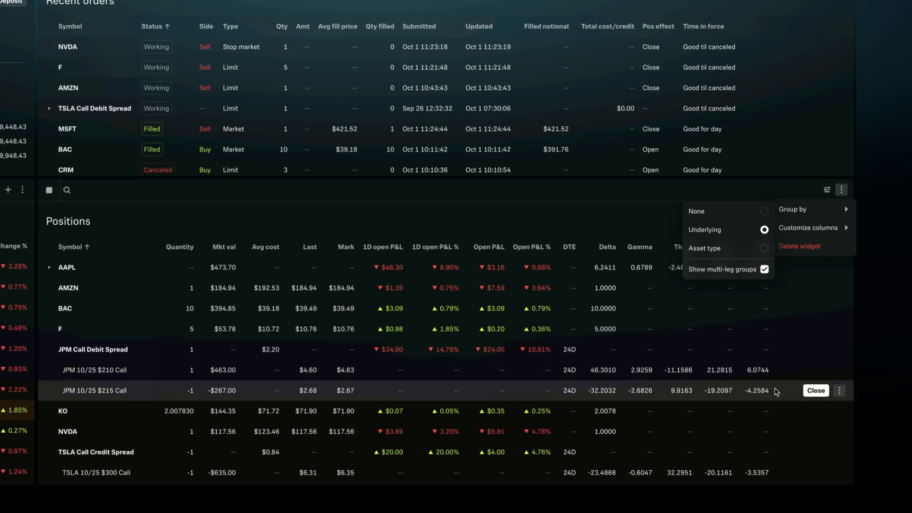
mouse_move(777, 384)
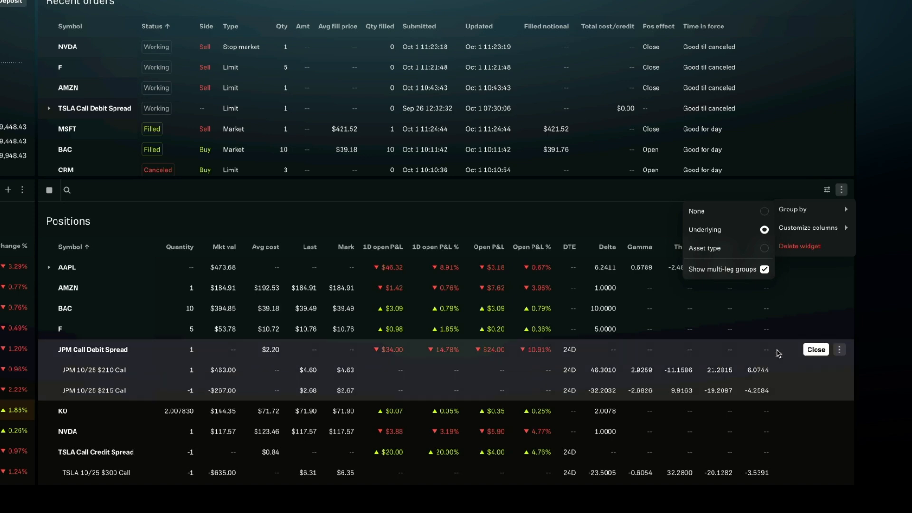
left_click(816, 350)
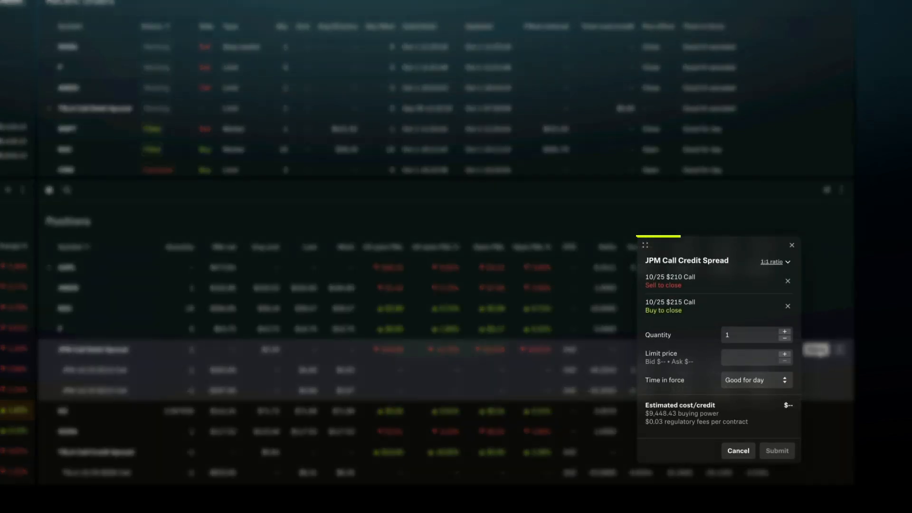